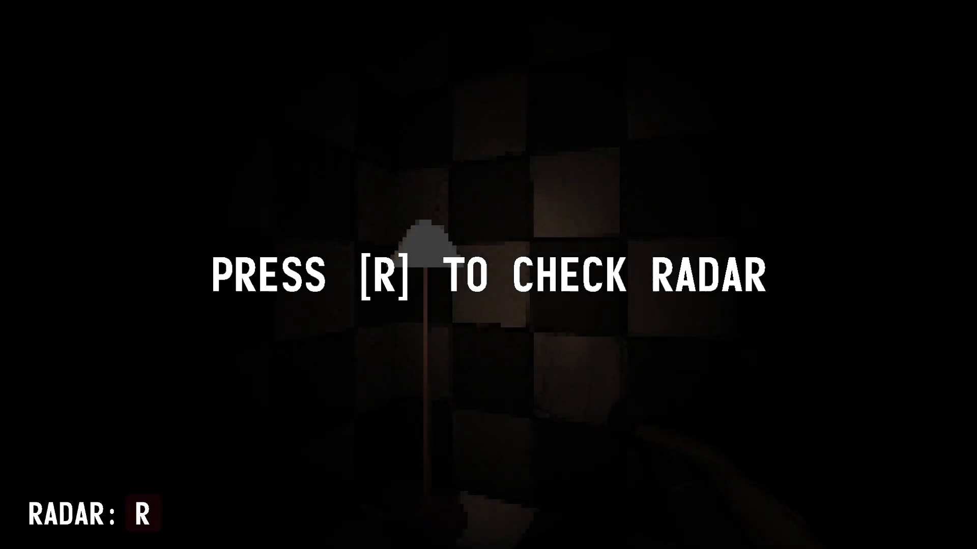
Check the radar with R, then walk forward down the long maze corridor.
{"action": "key", "text": "r"}
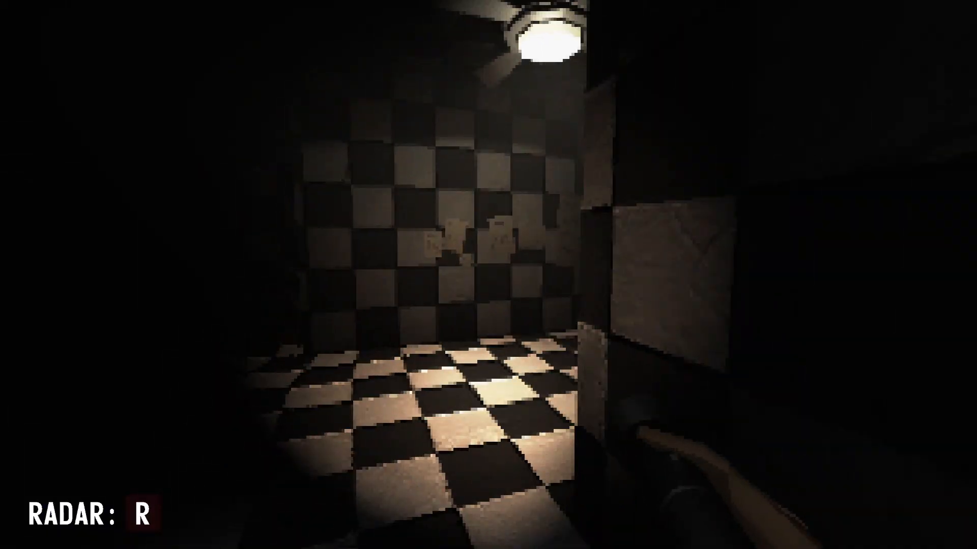
{"action": "mouse_move", "coordinate": [488, 275]}
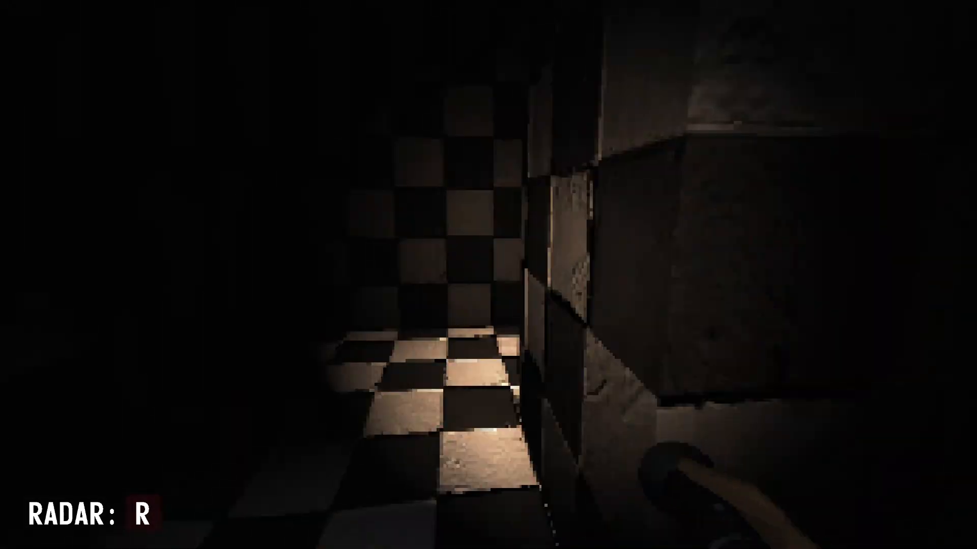
{"action": "mouse_move", "coordinate": [489, 275]}
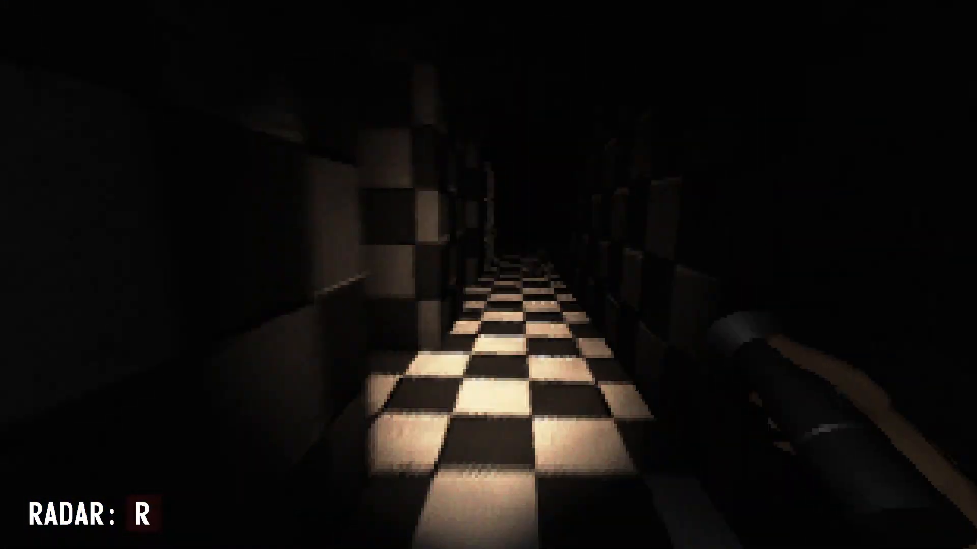
{"action": "key", "text": "w"}
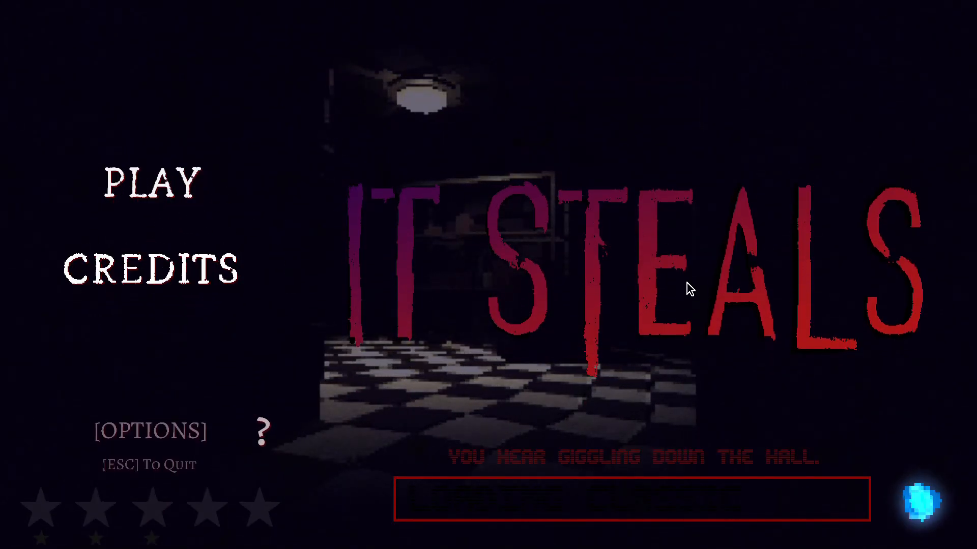
Choose PLAY on the title menu to start a new maze run.
{"action": "left_click", "coordinate": [150, 182]}
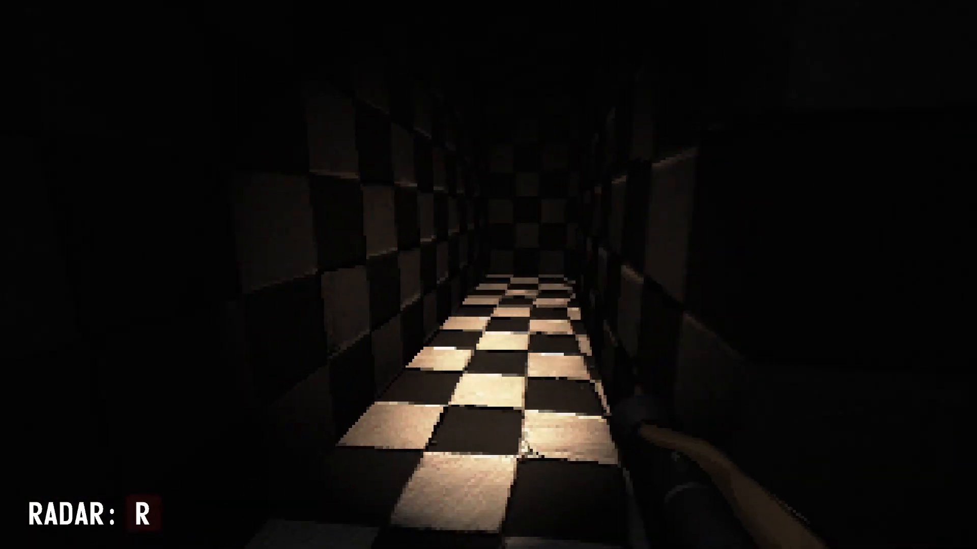
Walk forward down the dark corridor toward the faint red glow on the wall.
{"action": "key", "text": "w"}
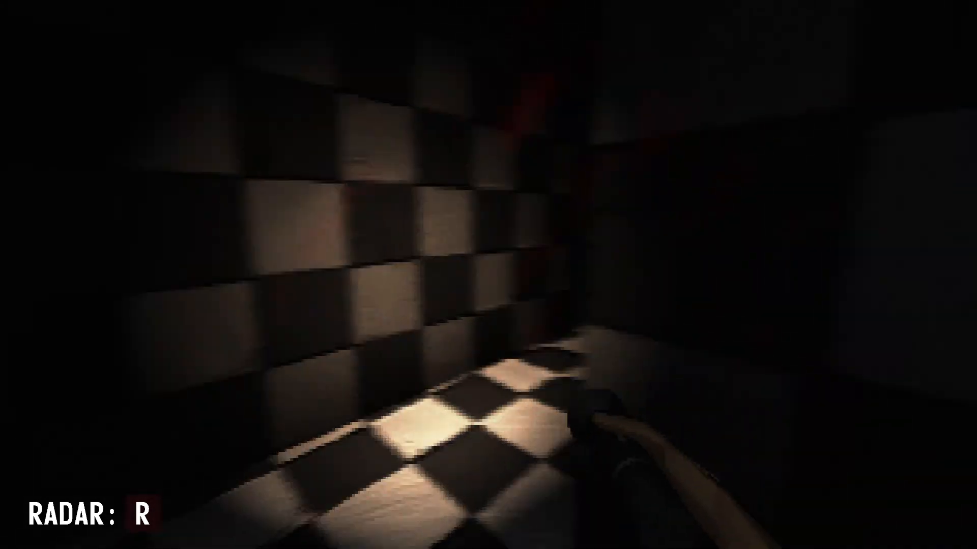
{"action": "mouse_move", "coordinate": [489, 275]}
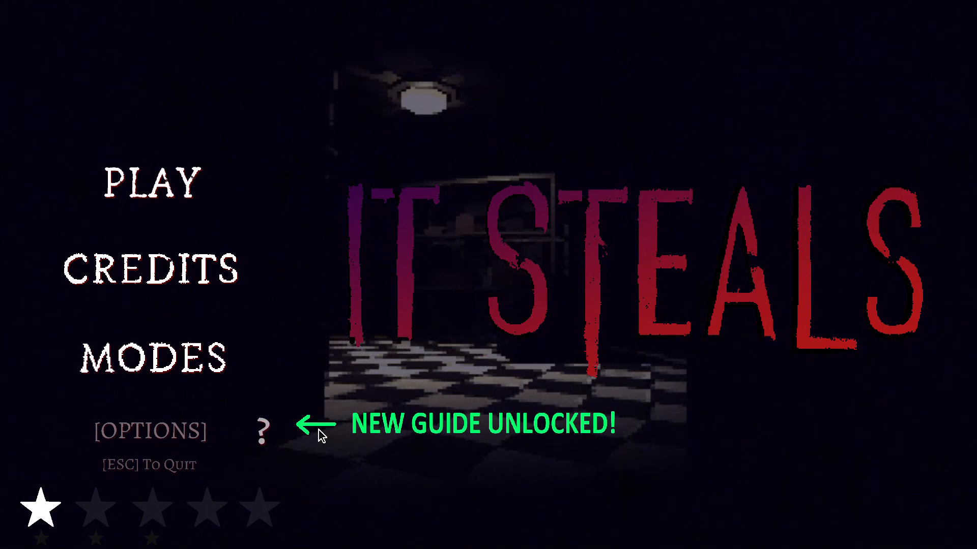
View the newly unlocked Classic Mode guide and go back to the one-star main menu.
{"action": "left_click", "coordinate": [262, 428]}
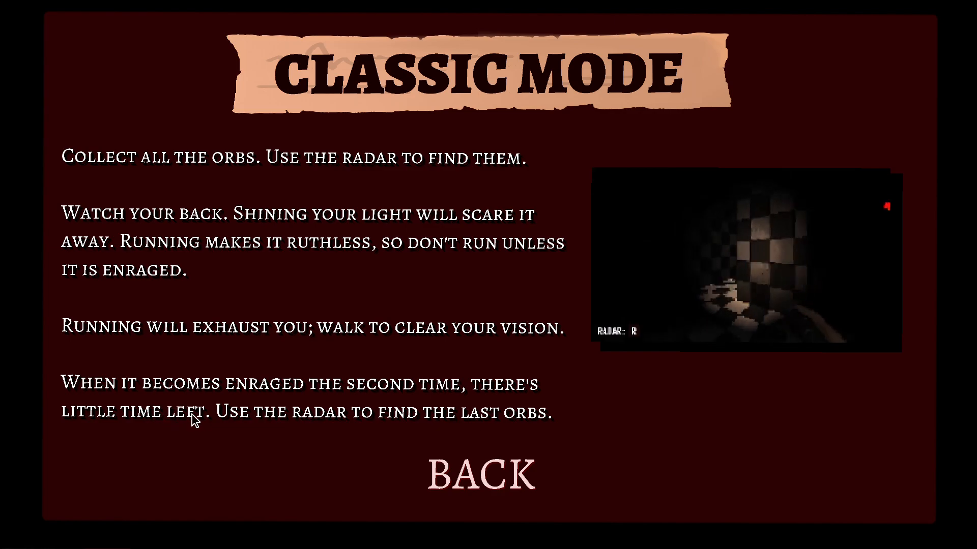
{"action": "mouse_move", "coordinate": [495, 423]}
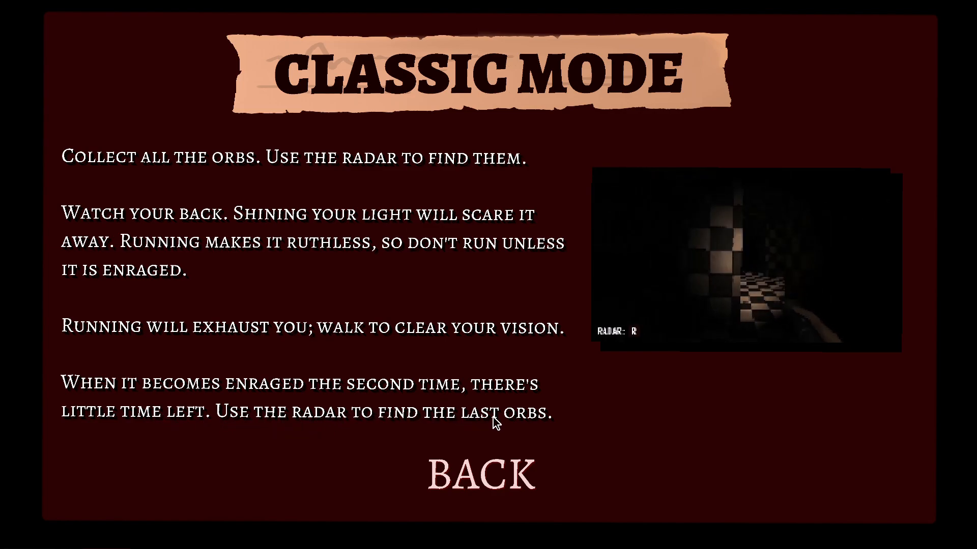
{"action": "left_click", "coordinate": [481, 473]}
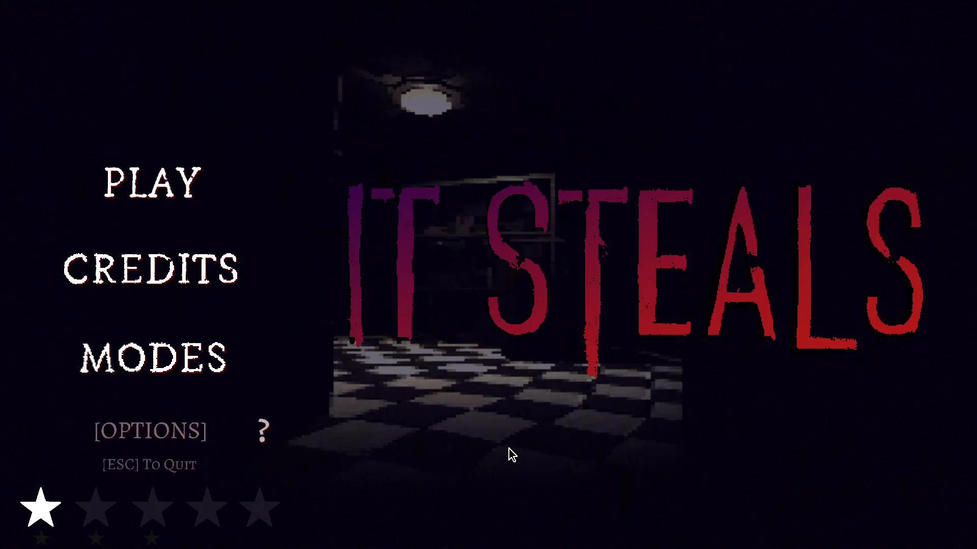